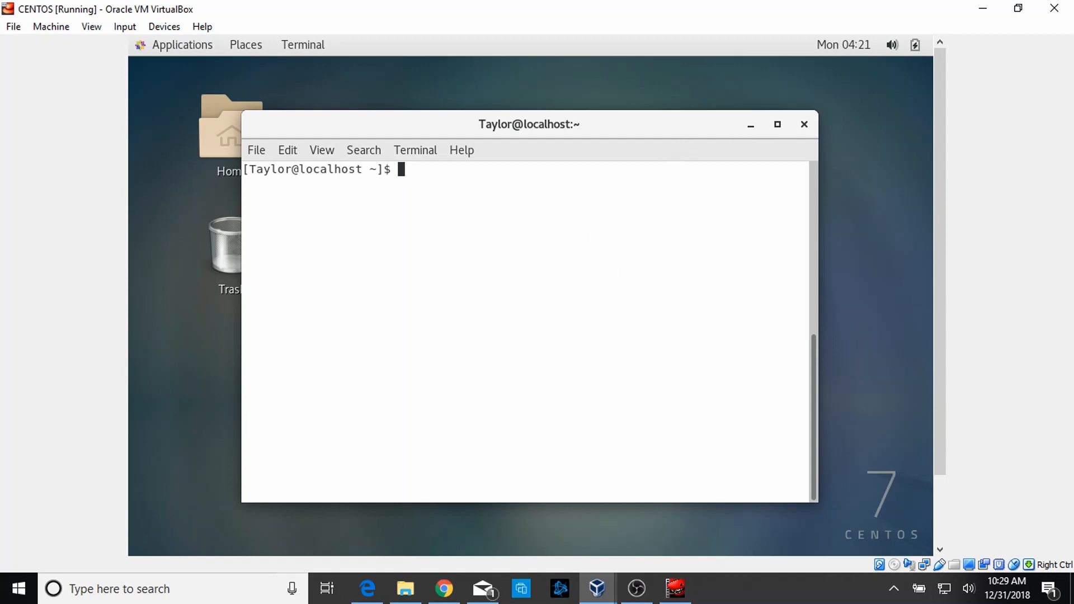
- Start a terminal from the desktop and show the current path /home/Taylor and its folders with pwd and ls
{"action": "left_click", "coordinate": [805, 124]}
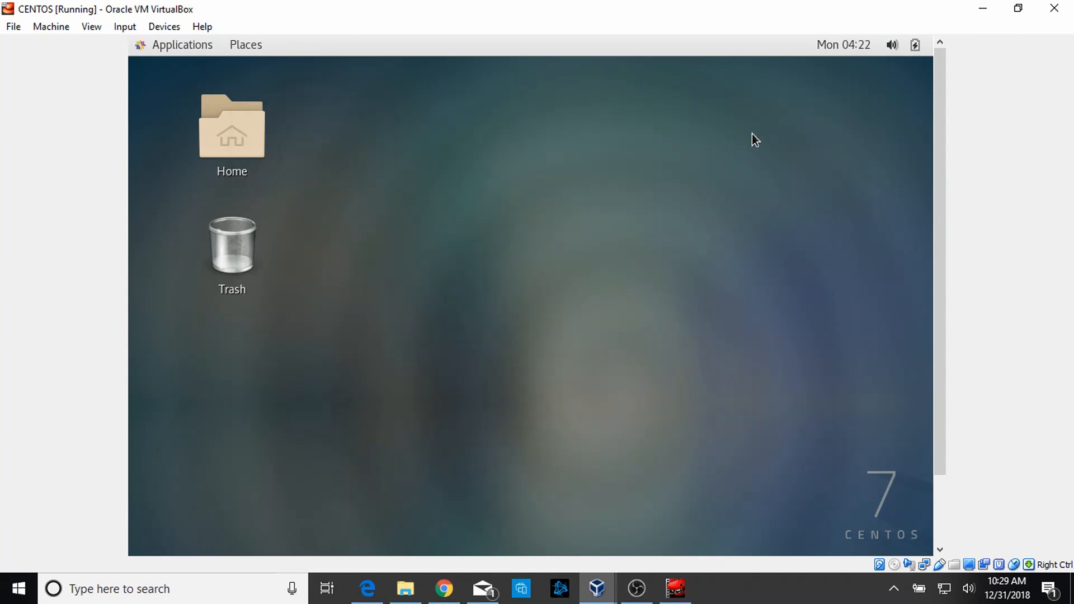
{"action": "right_click", "coordinate": [752, 140]}
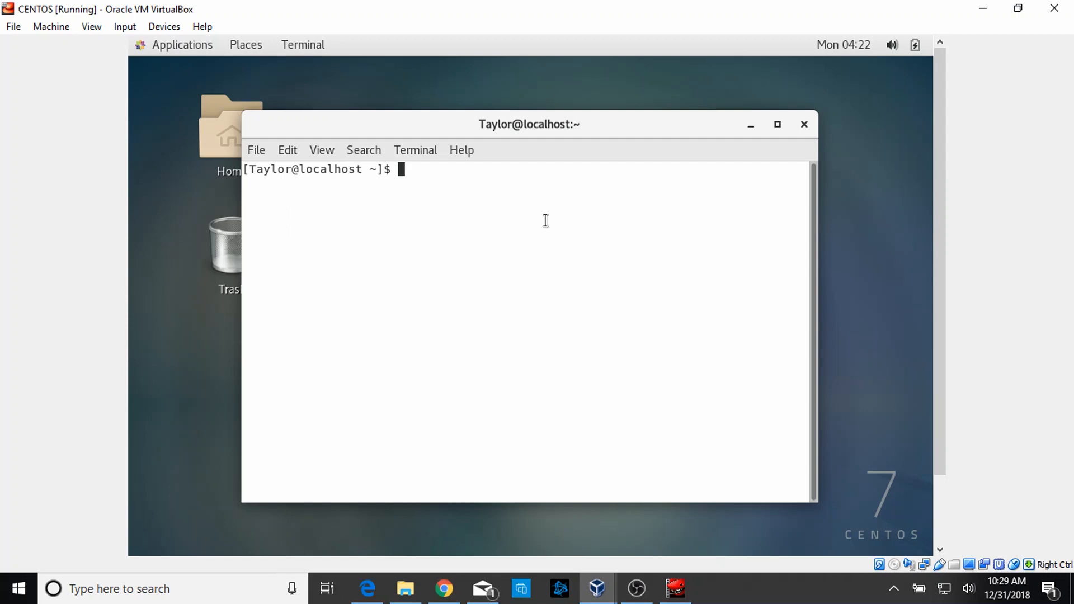
{"action": "type", "text": "pwd"}
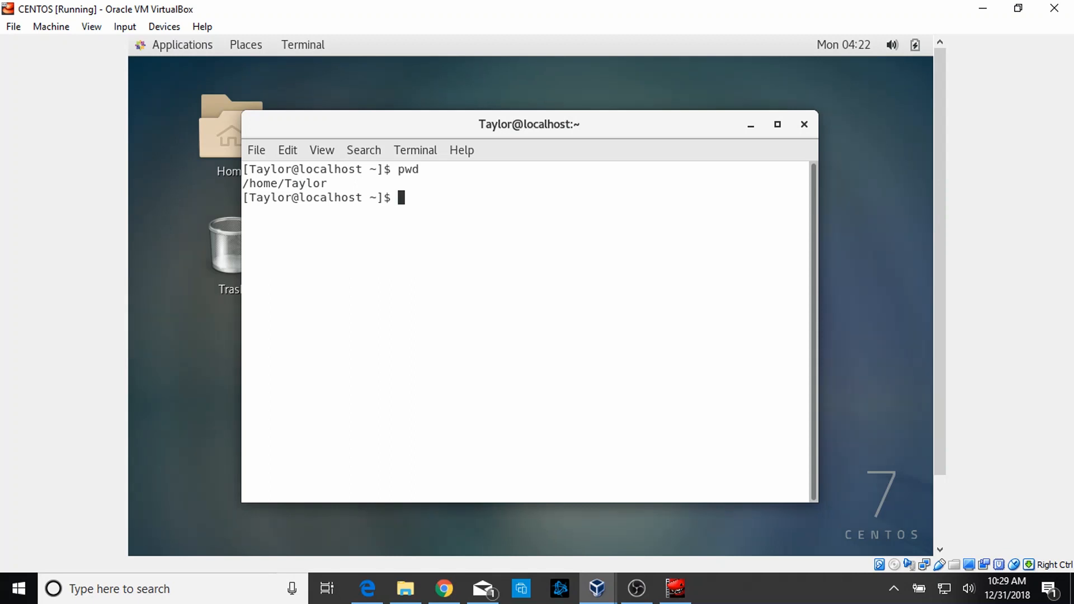
{"action": "type", "text": "ls"}
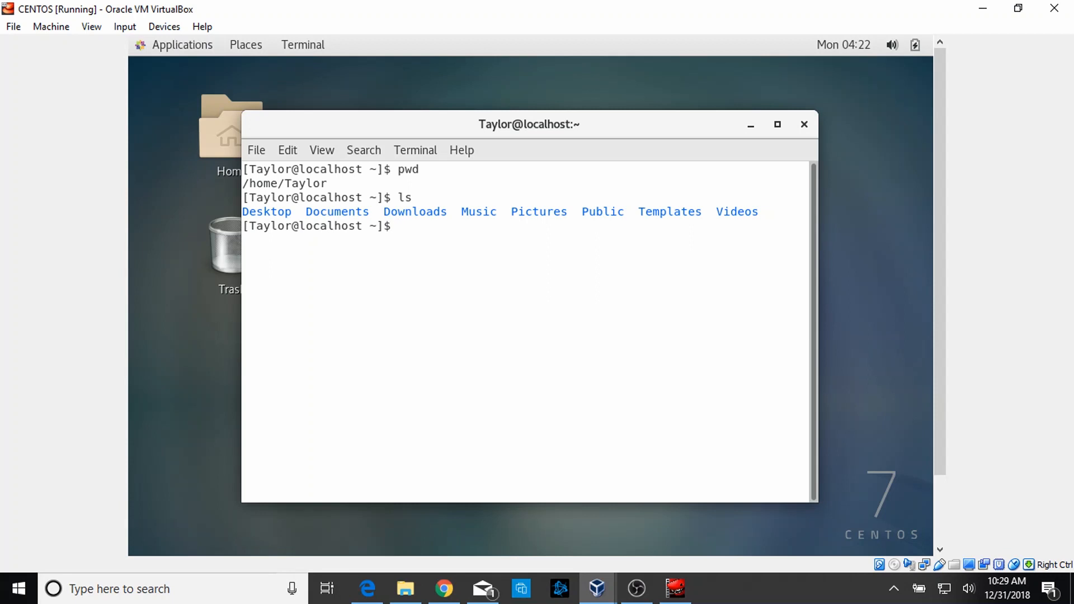
- List hidden files with ls -a and a detailed long listing with ls -l, marking the Desktop entry
{"action": "type", "text": "ls -a"}
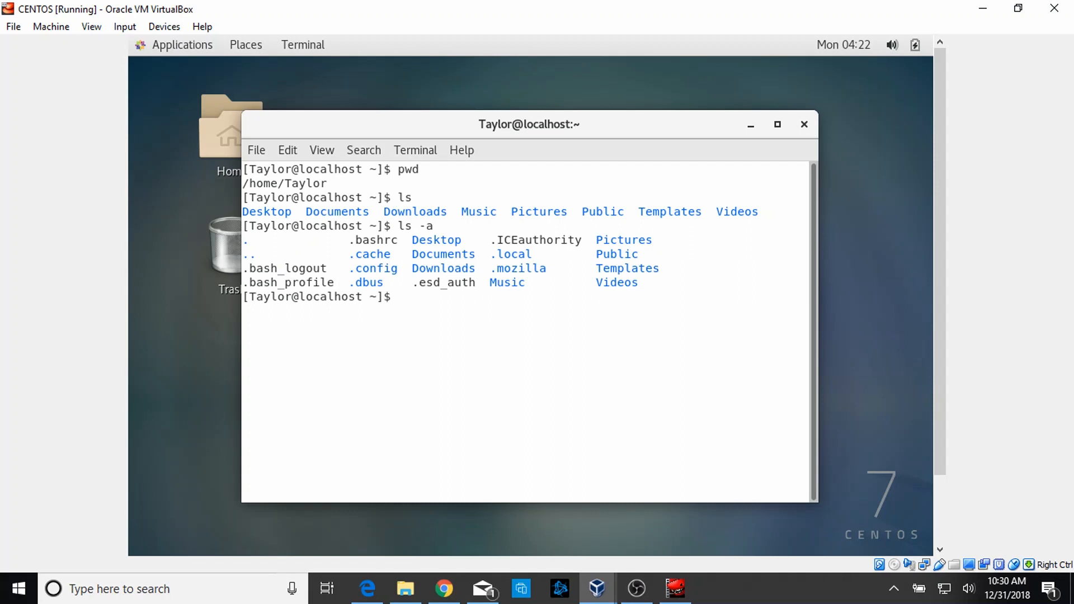
{"action": "type", "text": "ls -l"}
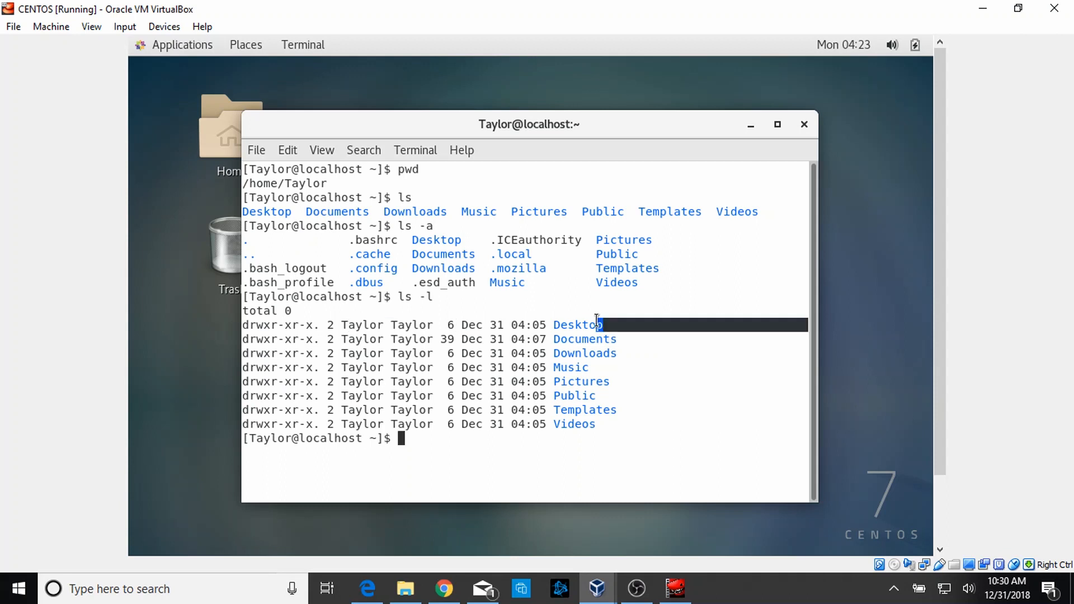
{"action": "double_click", "coordinate": [577, 324]}
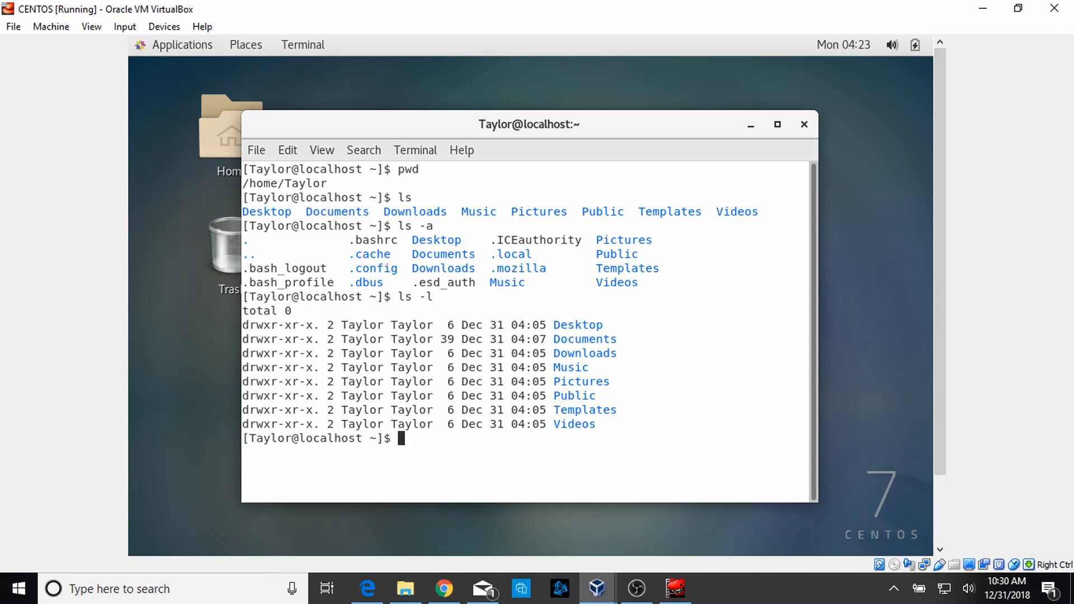
- List the home folders by time (ls -t), reversed (ls -r), and as ls -latr with hidden files oldest first
{"action": "type", "text": "ls"}
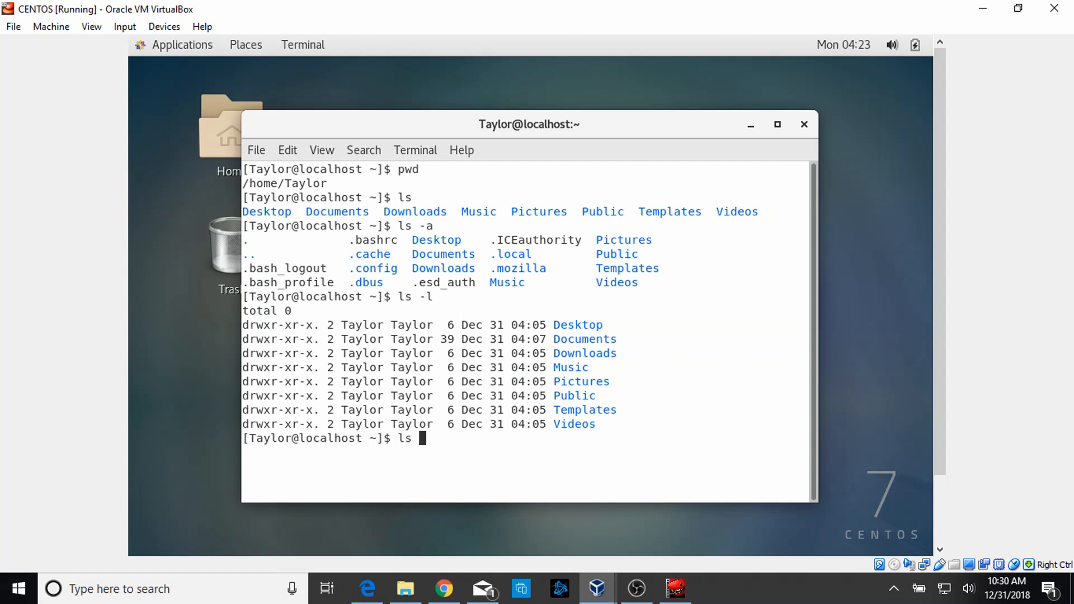
{"action": "type", "text": "-t"}
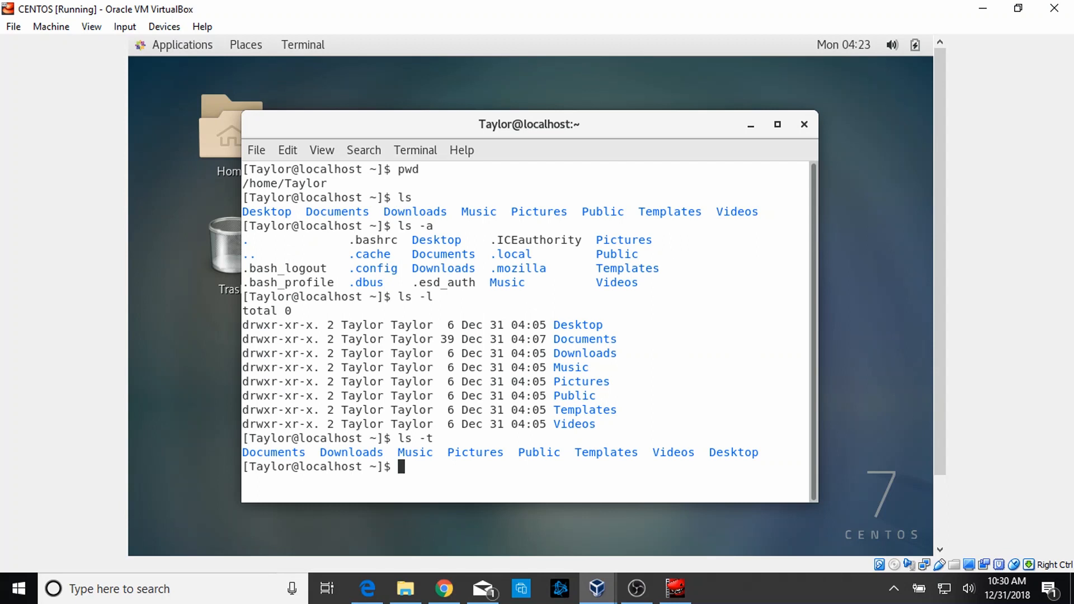
{"action": "type", "text": "ls -r"}
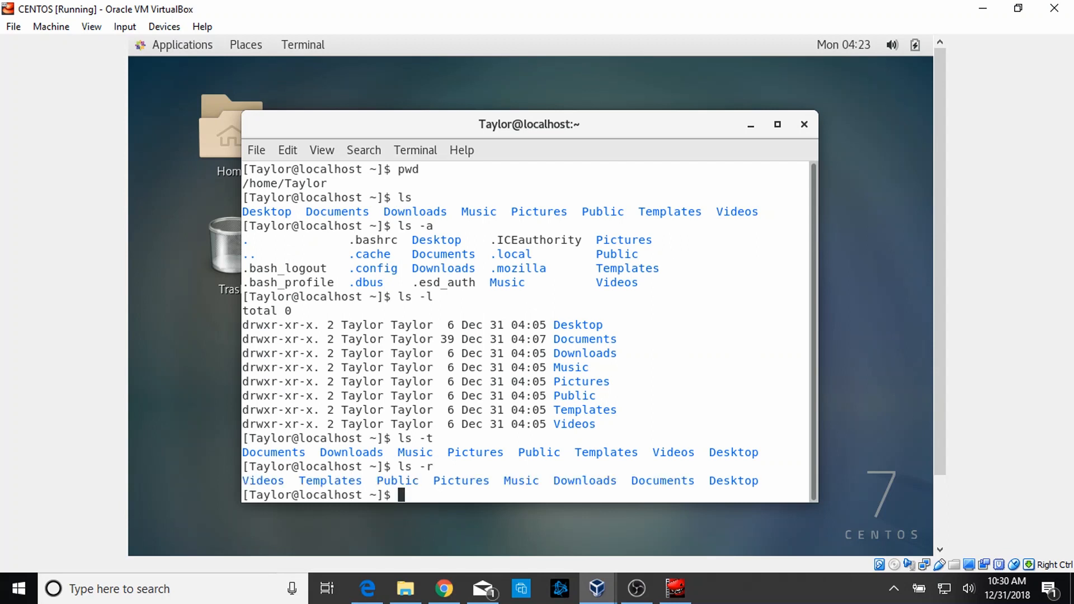
{"action": "type", "text": "ls -"}
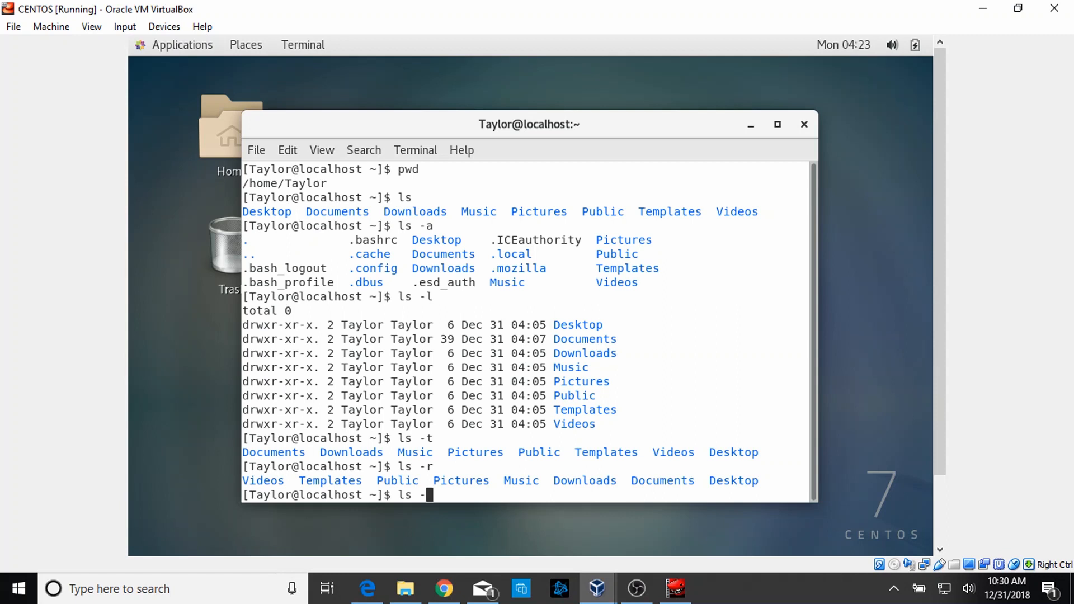
{"action": "key", "text": "Return"}
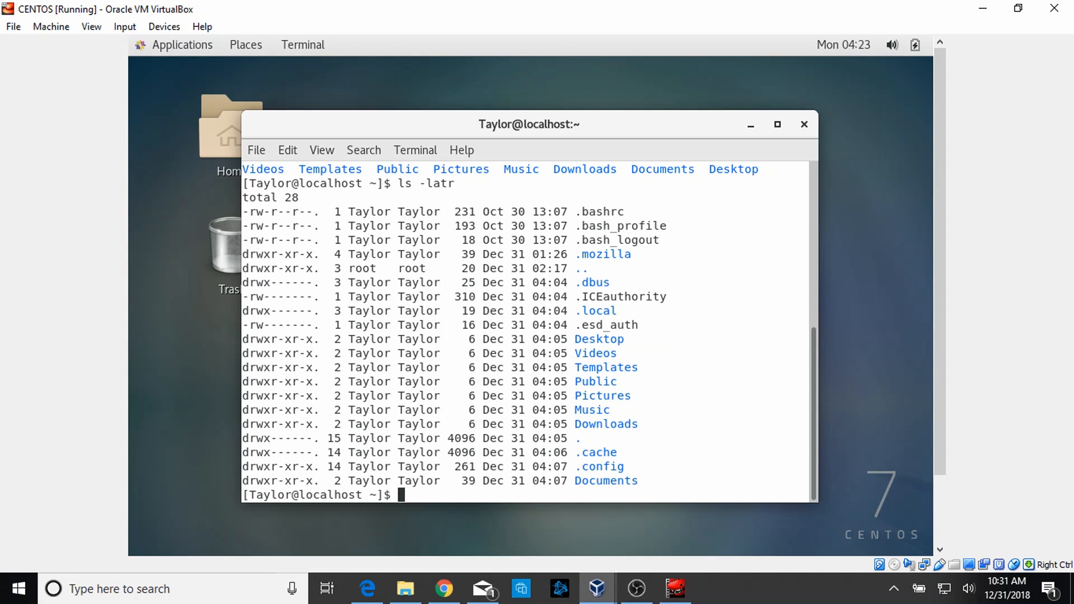
- Change into Desktop by relative path and list its empty contents
{"action": "type", "text": "cd"}
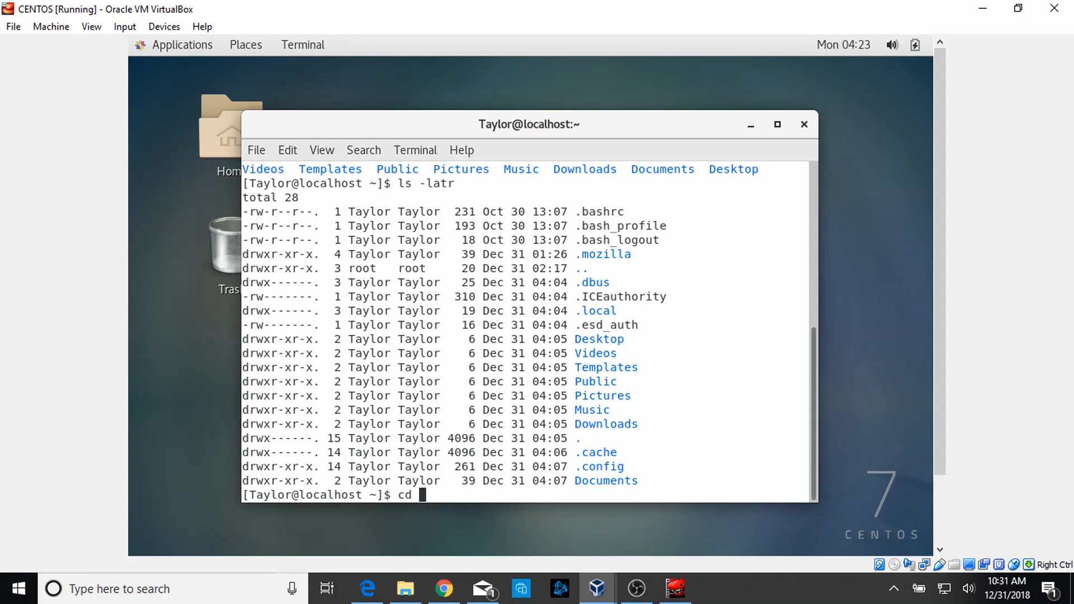
{"action": "type", "text": "D"}
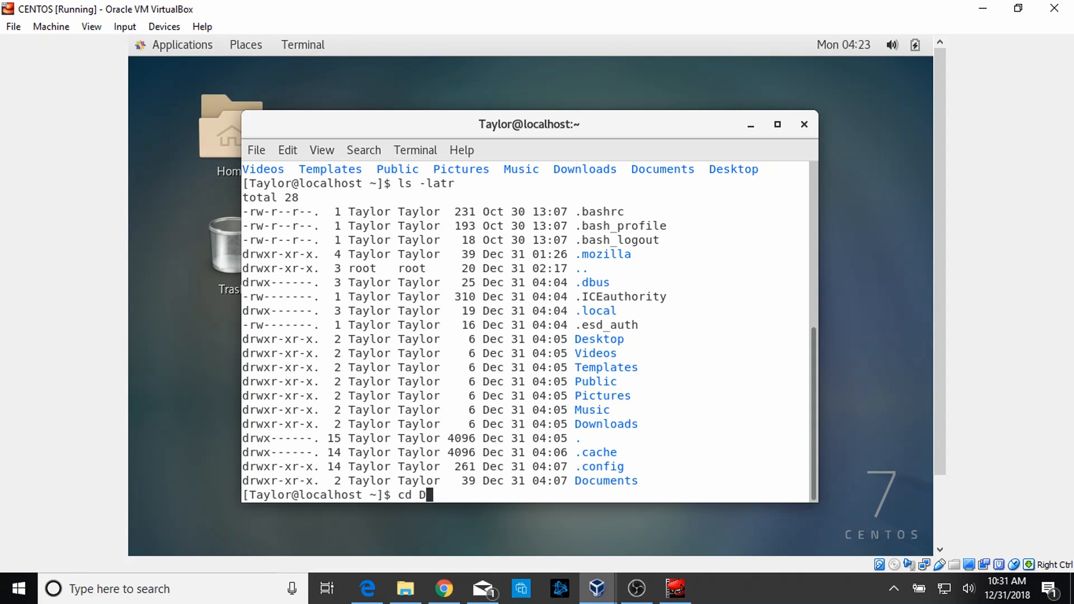
{"action": "type", "text": "esktop/"}
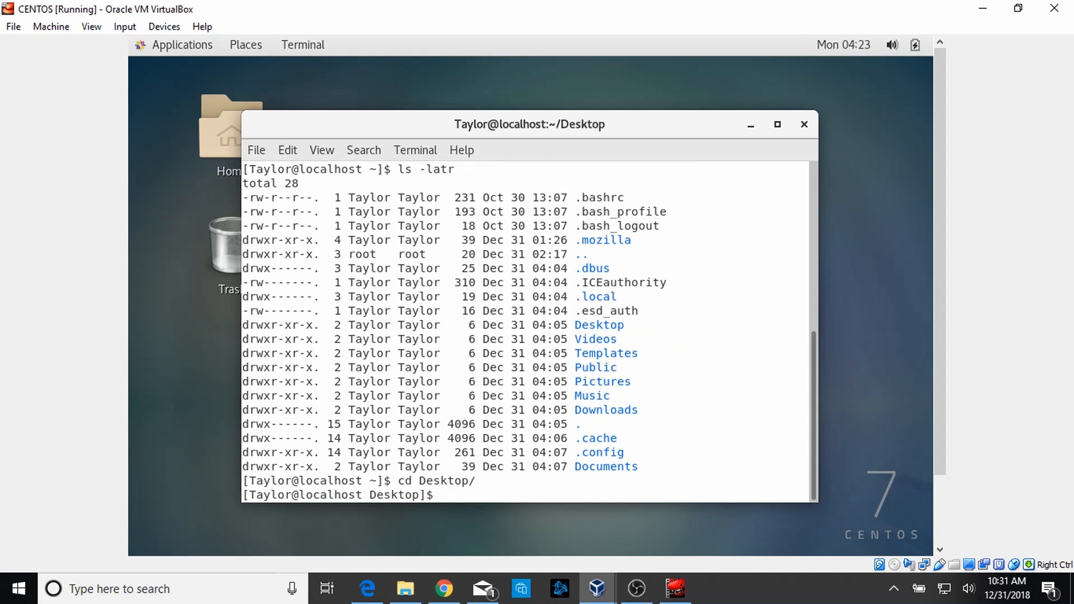
{"action": "type", "text": "ls"}
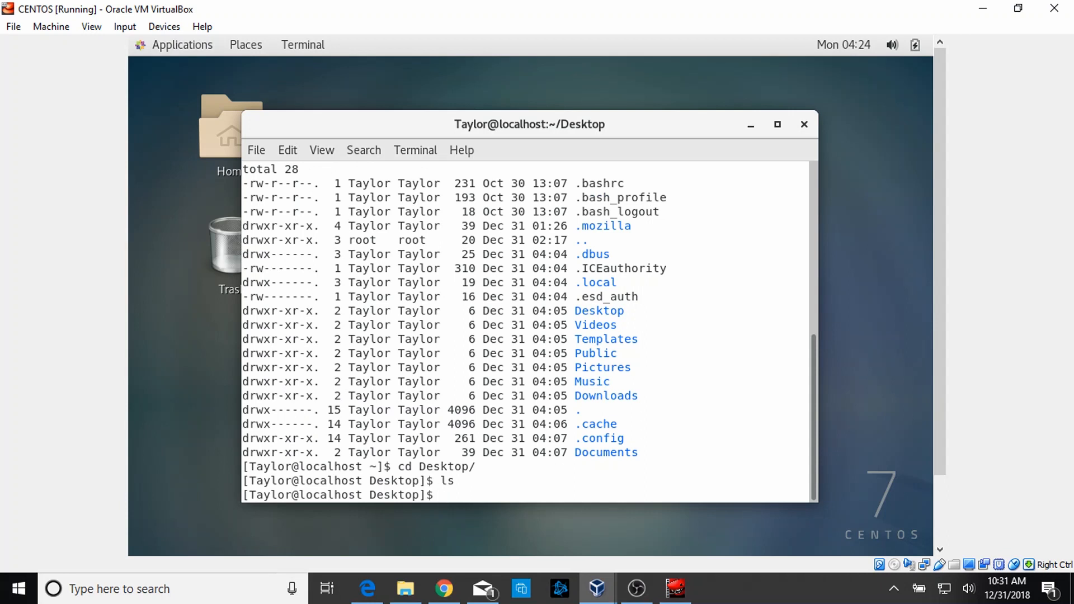
- Change into /home/Taylor/Documents by absolute path and list cyberandyou and tbrom5
{"action": "type", "text": "cd /"}
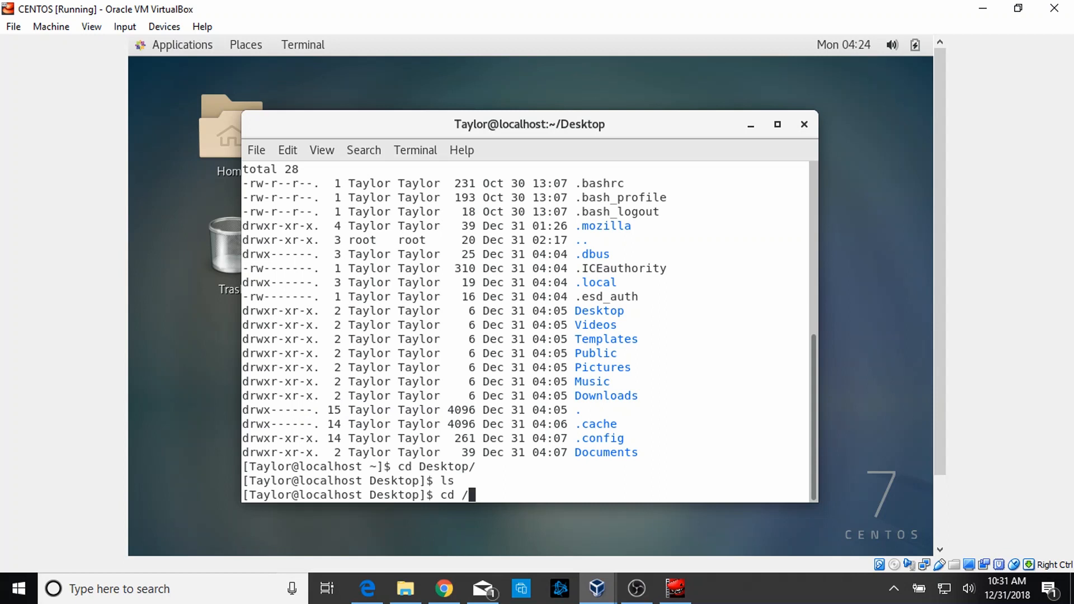
{"action": "key", "text": "Backspace"}
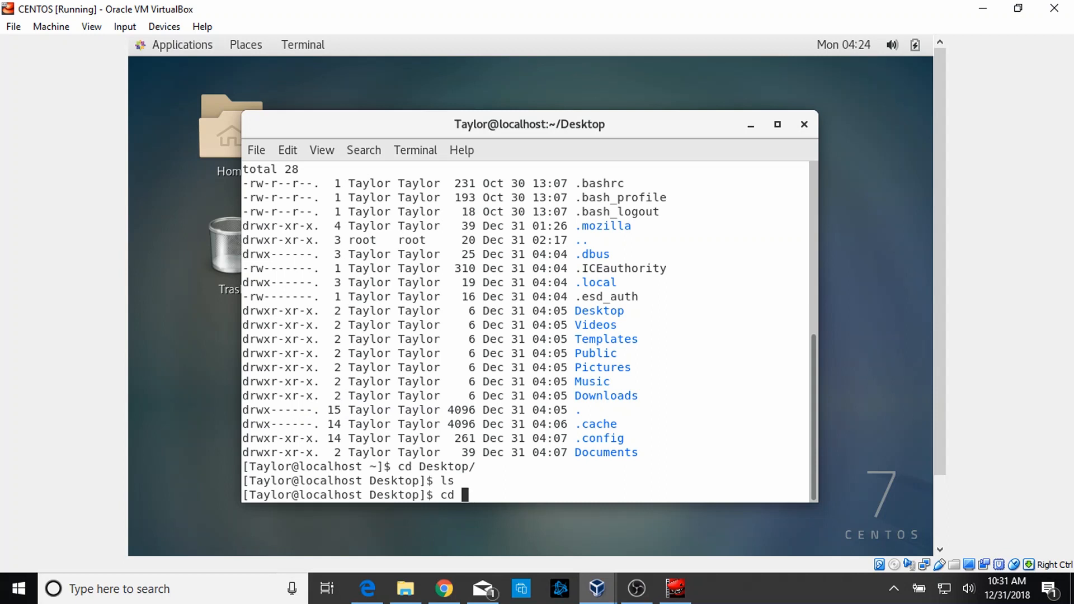
{"action": "type", "text": "/home"}
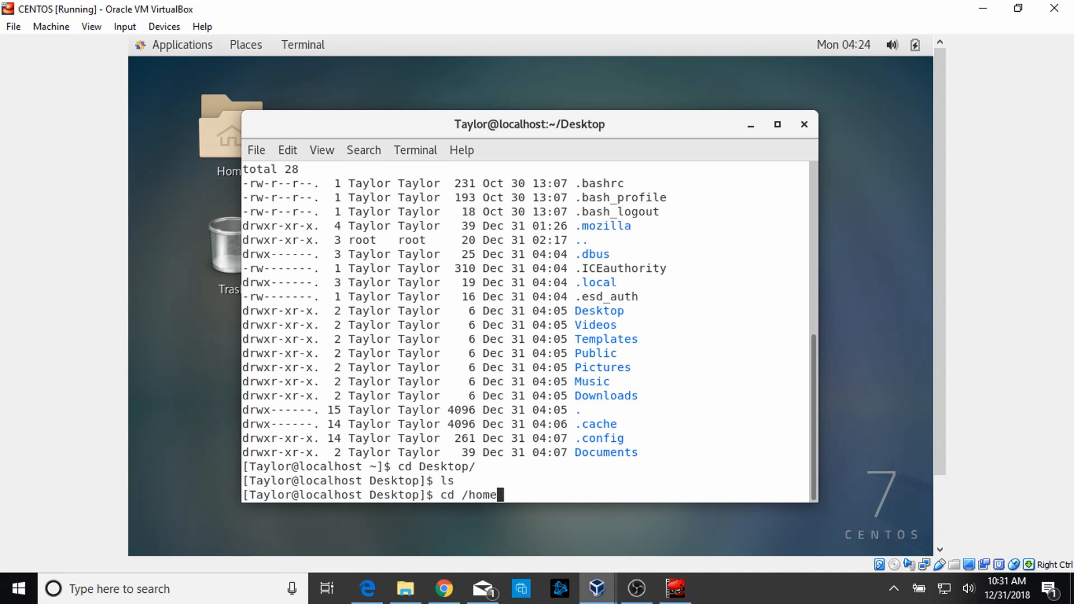
{"action": "type", "text": "Tay"}
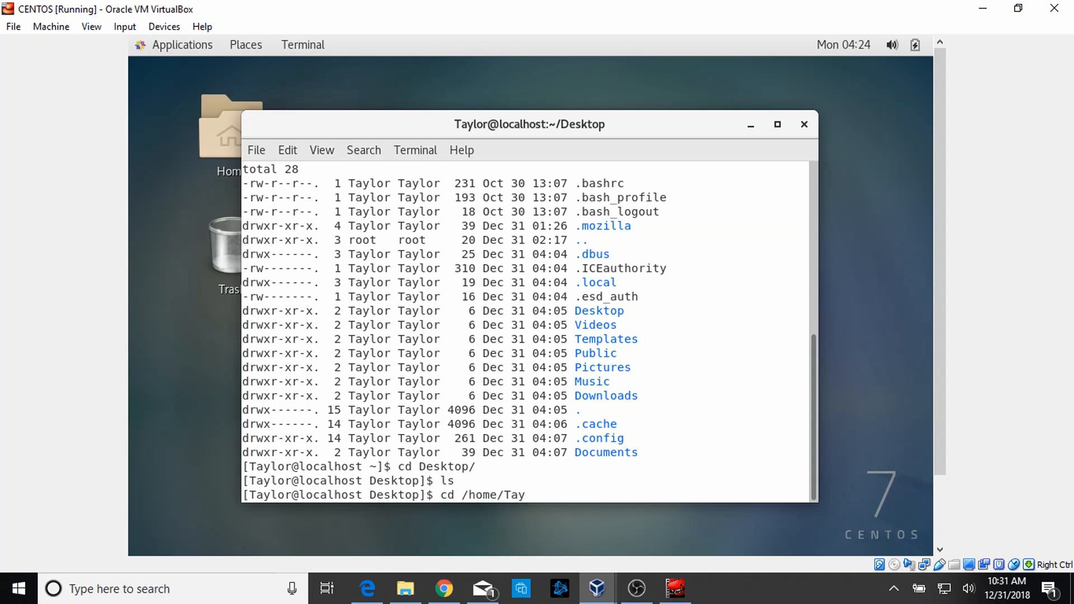
{"action": "type", "text": "lor/Documents/"}
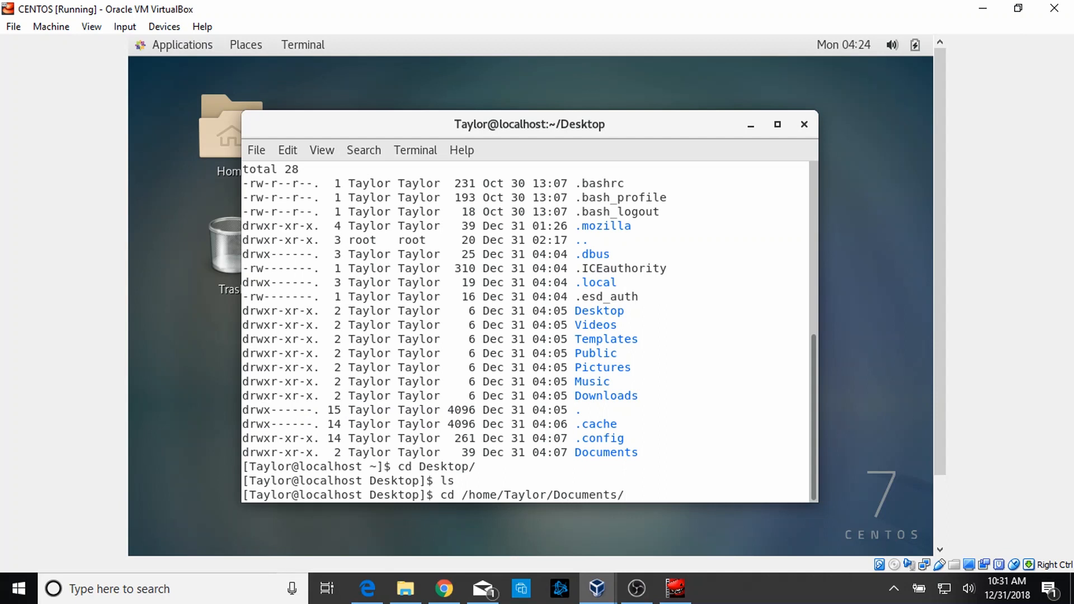
{"action": "key", "text": "Return"}
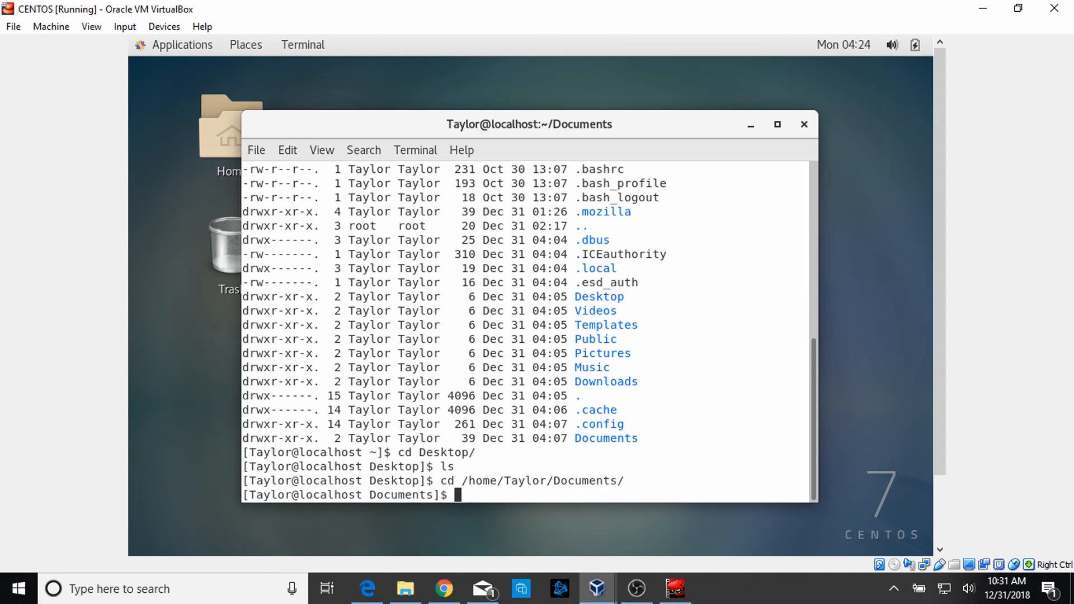
{"action": "type", "text": "ls"}
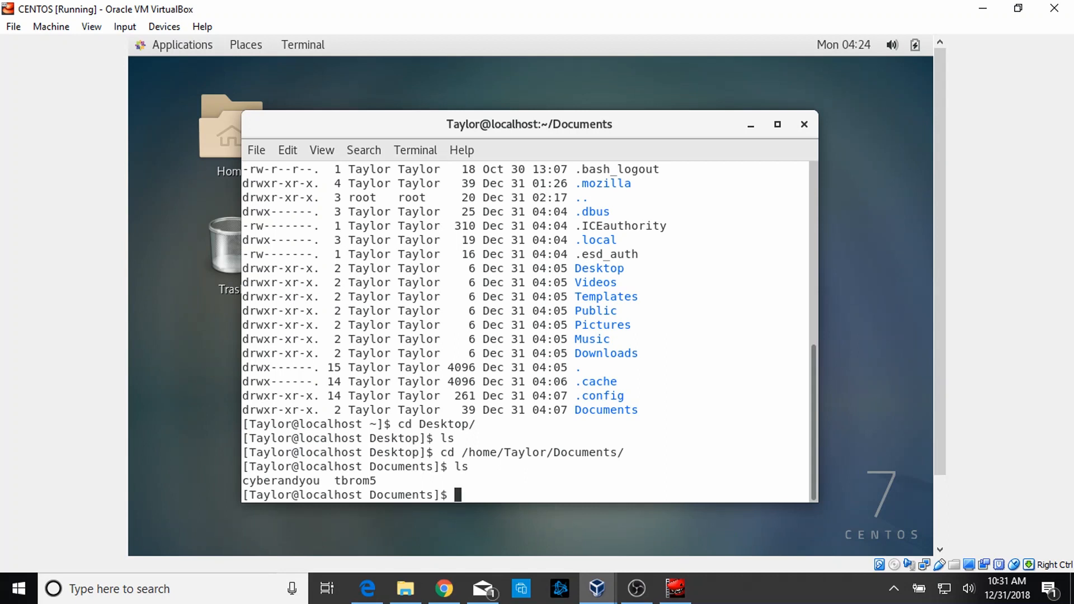
- Return home with cd ~, list it, and re-enter Documents
{"action": "type", "text": "cd"}
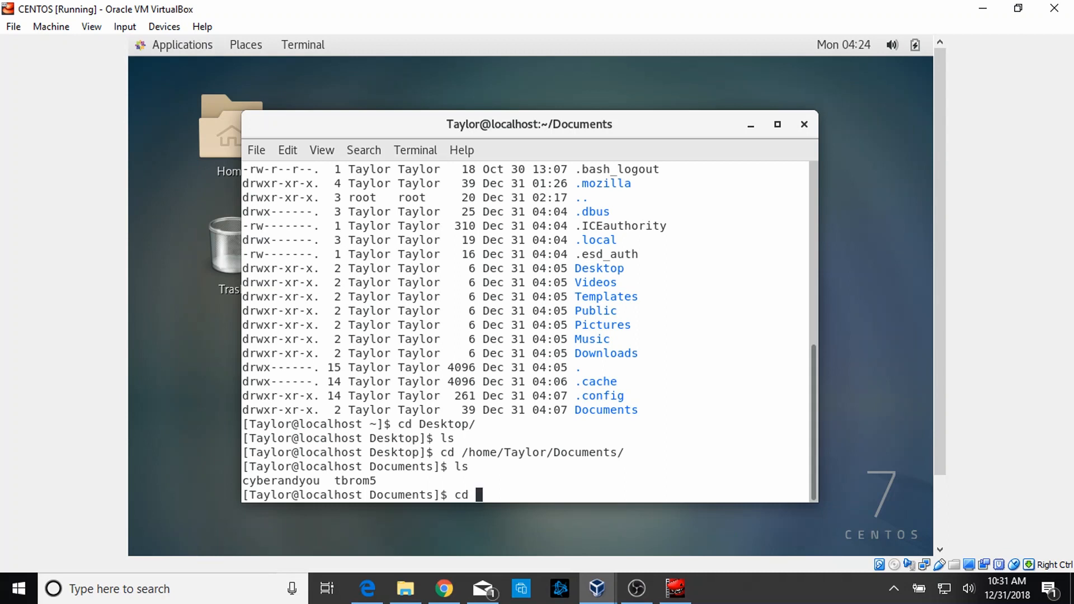
{"action": "type", "text": "~"}
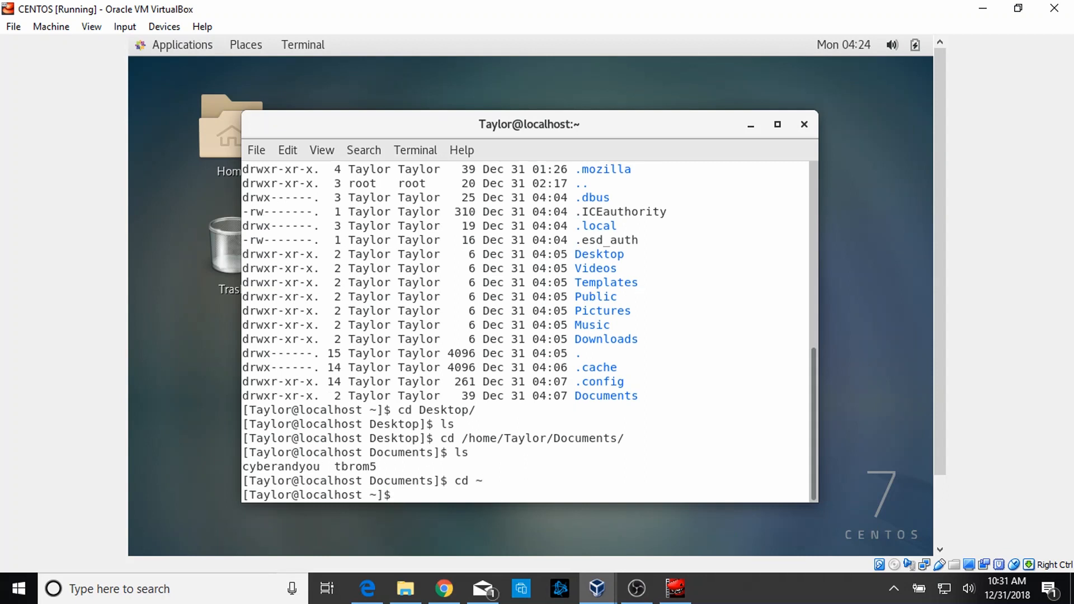
{"action": "type", "text": "ls"}
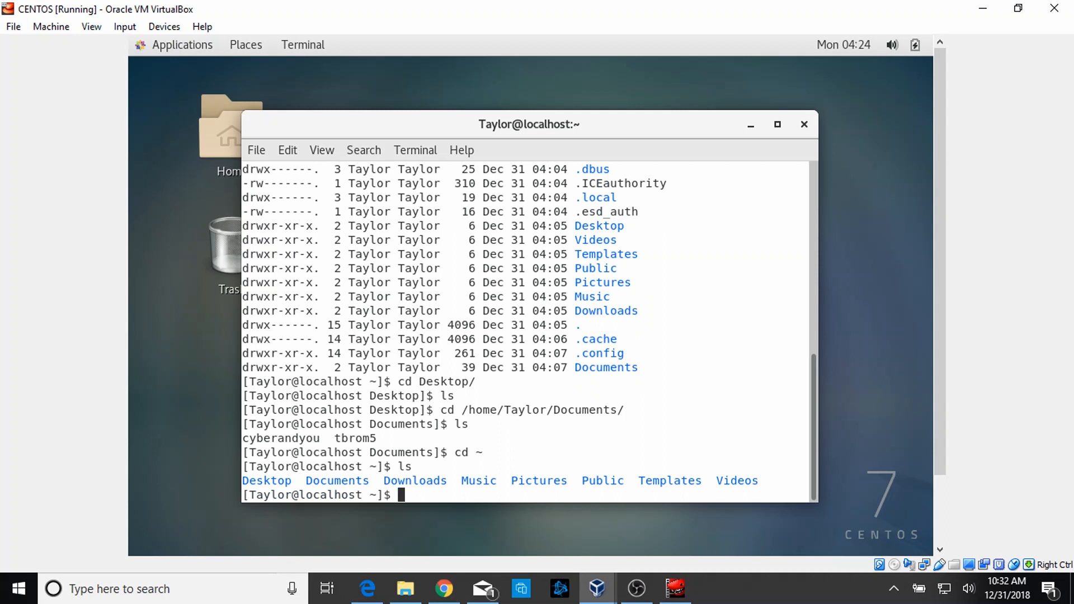
{"action": "type", "text": "cd Documents/"}
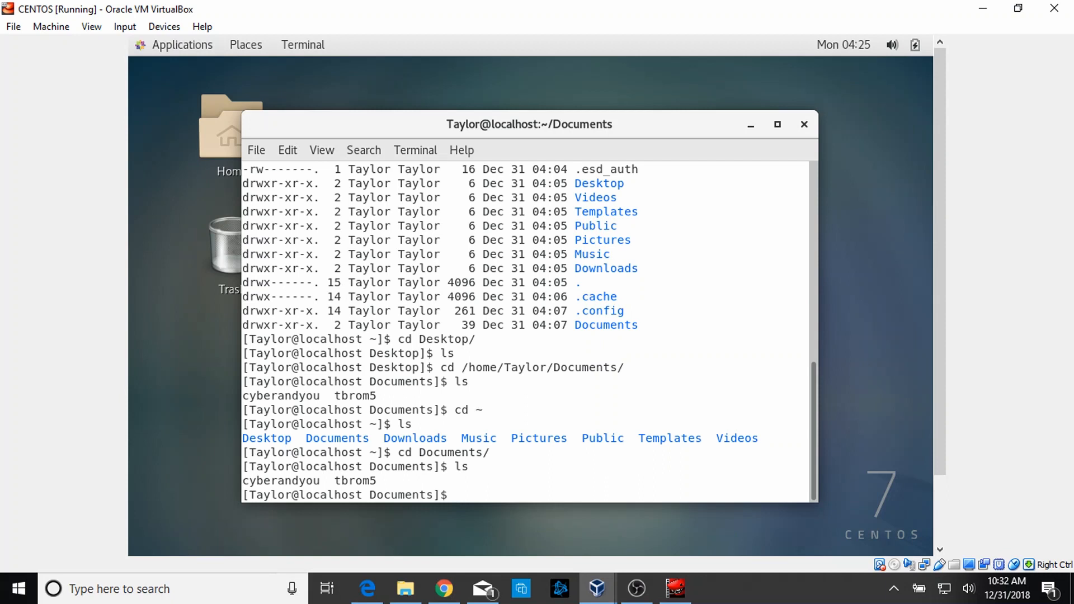
- Climb up with cd ../ twice, confirming the path with pwd, ending in /home
{"action": "type", "text": "cd .."}
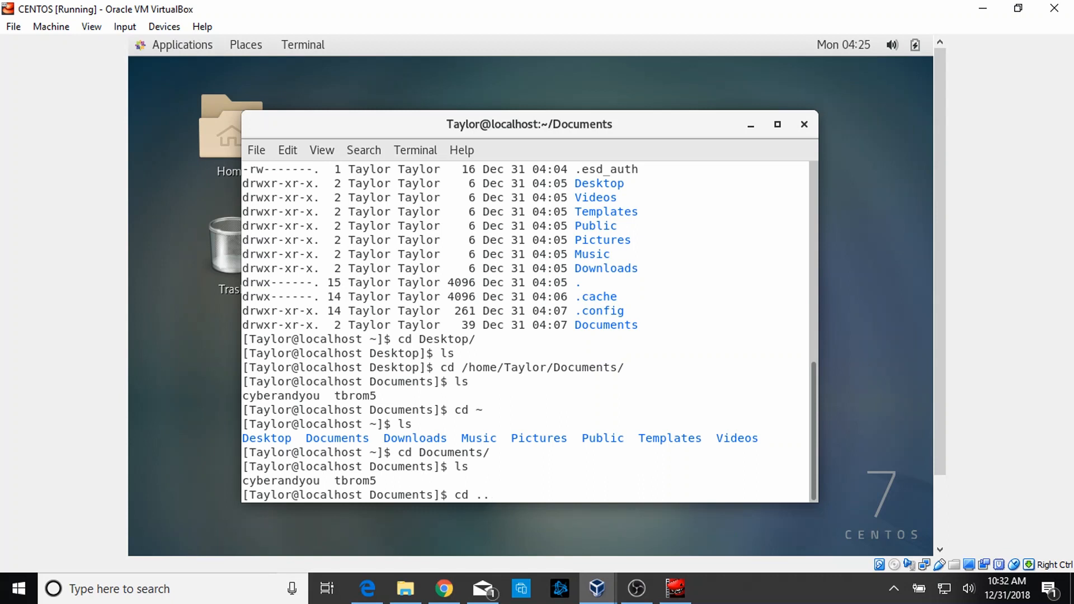
{"action": "type", "text": "/"}
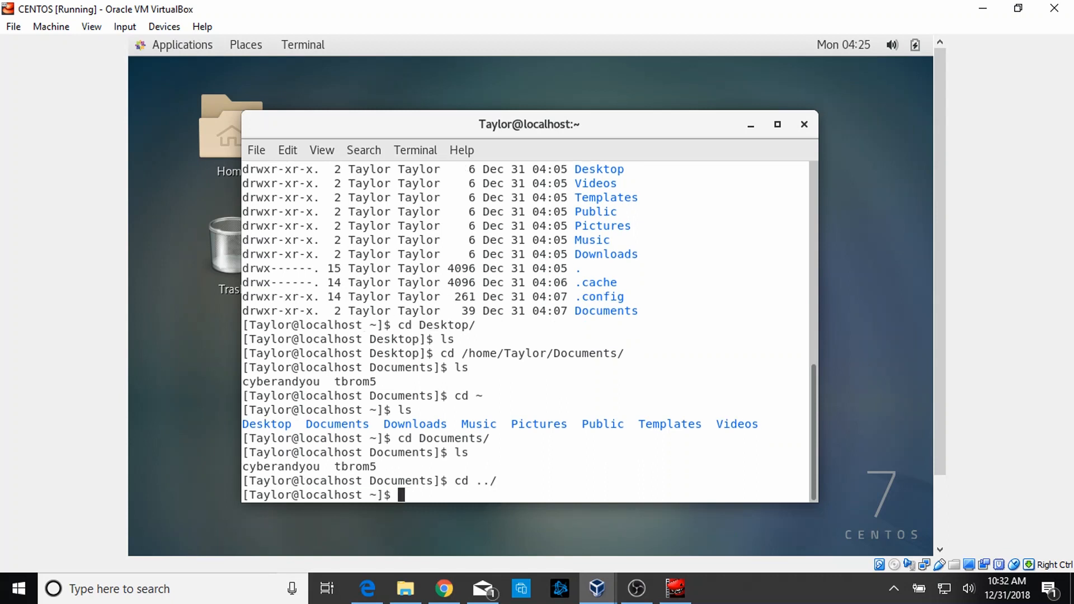
{"action": "type", "text": "pwd"}
{"action": "type", "text": "cd ../"}
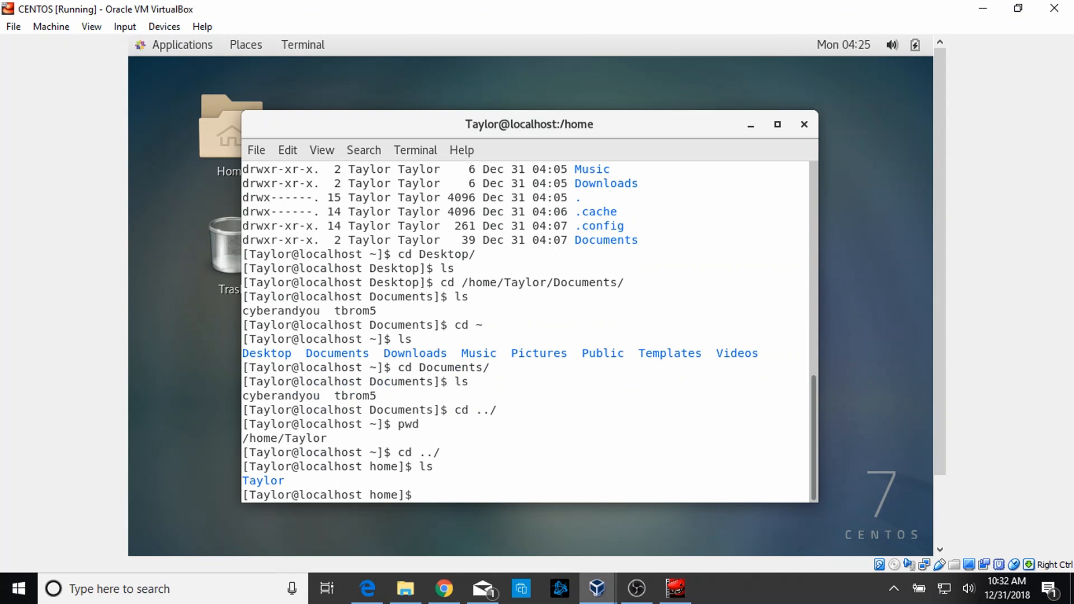
{"action": "type", "text": "pwd"}
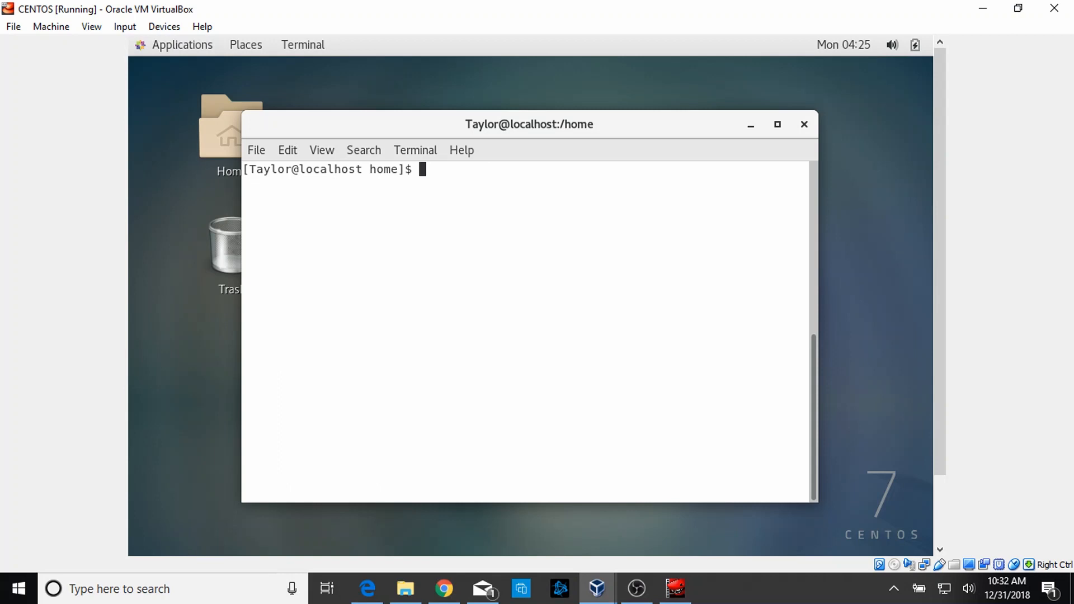
{"action": "mouse_move", "coordinate": [396, 103]}
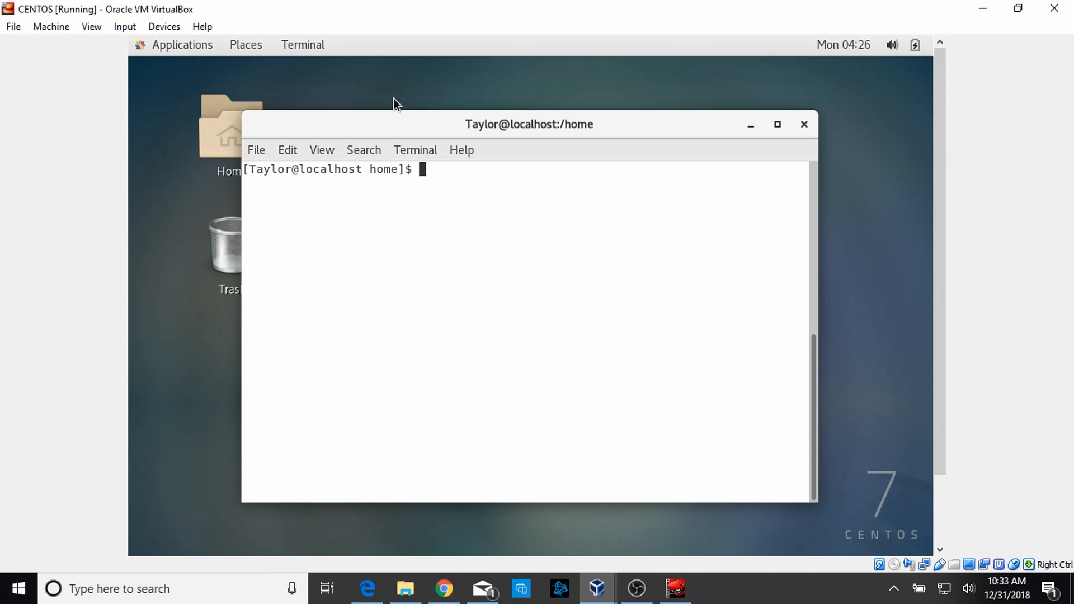
- Show the ls manual page piped into less, displaying NAME, SYNOPSIS and DESCRIPTION
{"action": "type", "text": "man ls"}
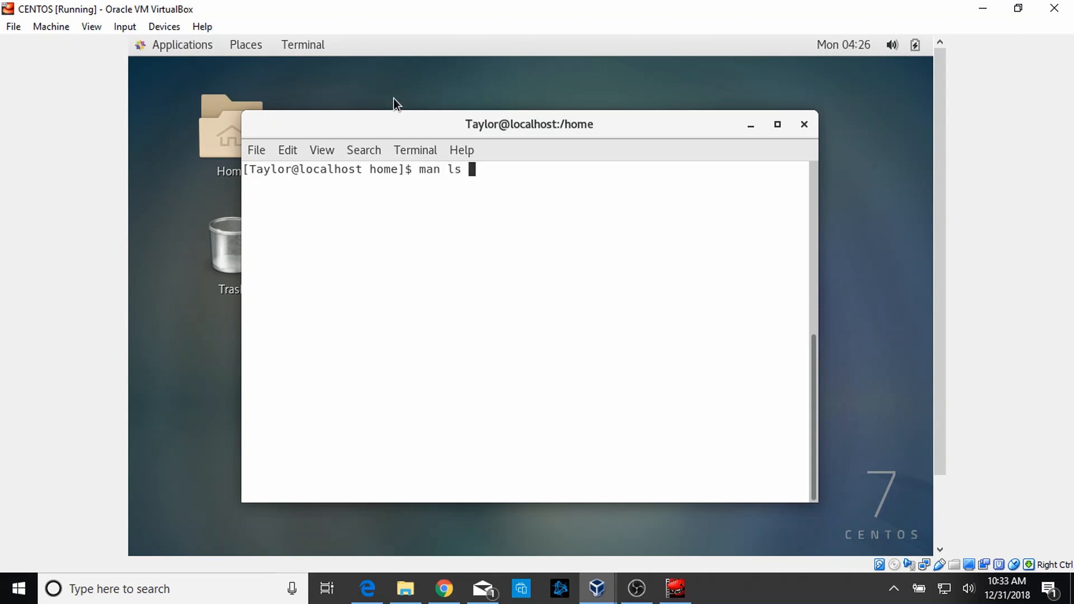
{"action": "type", "text": "|"}
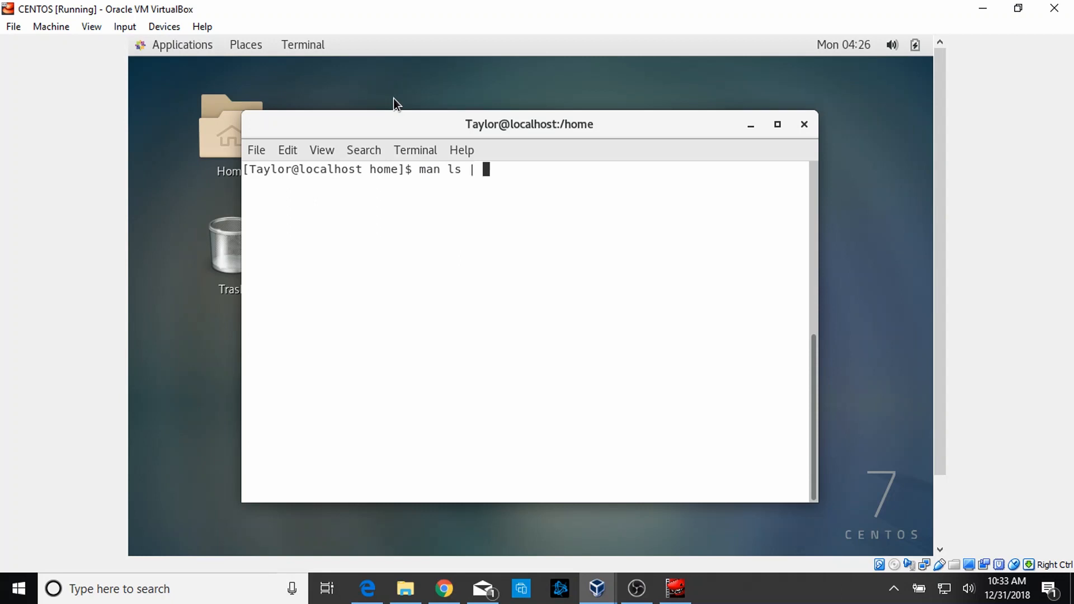
{"action": "type", "text": "le"}
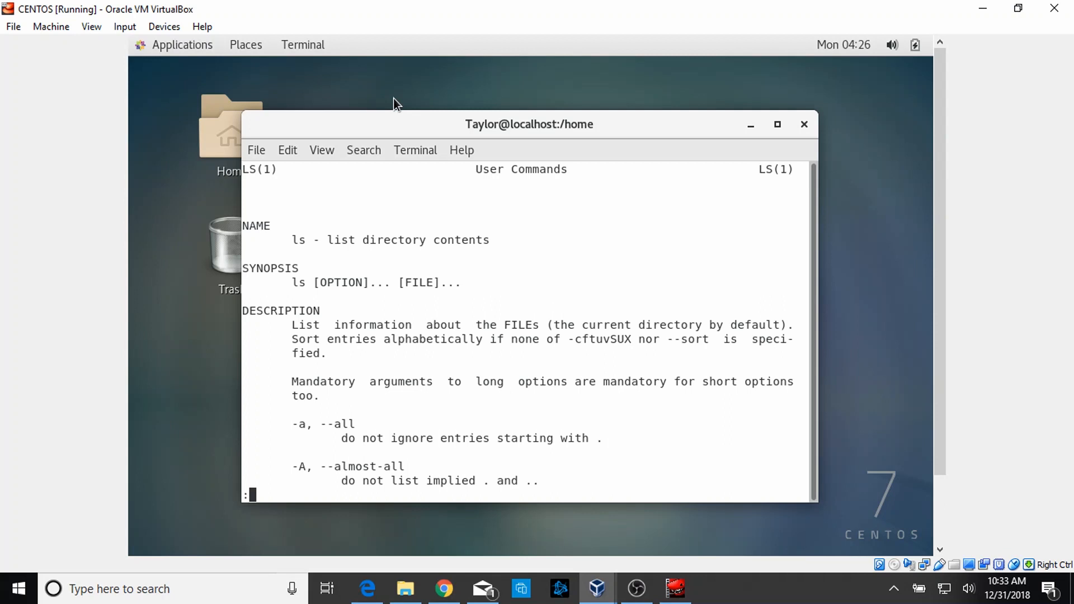
- Search the ls manual page for the word long with /long, then start the same search again
{"action": "scroll", "scroll_direction": "down", "scroll_amount": 3}
{"action": "type", "text": "/"}
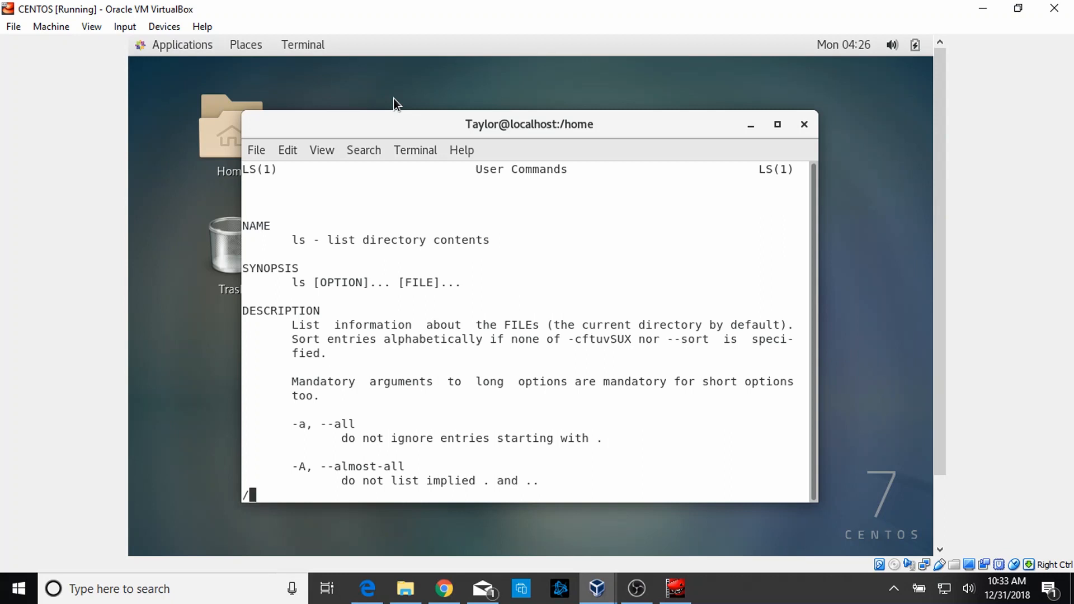
{"action": "type", "text": "long"}
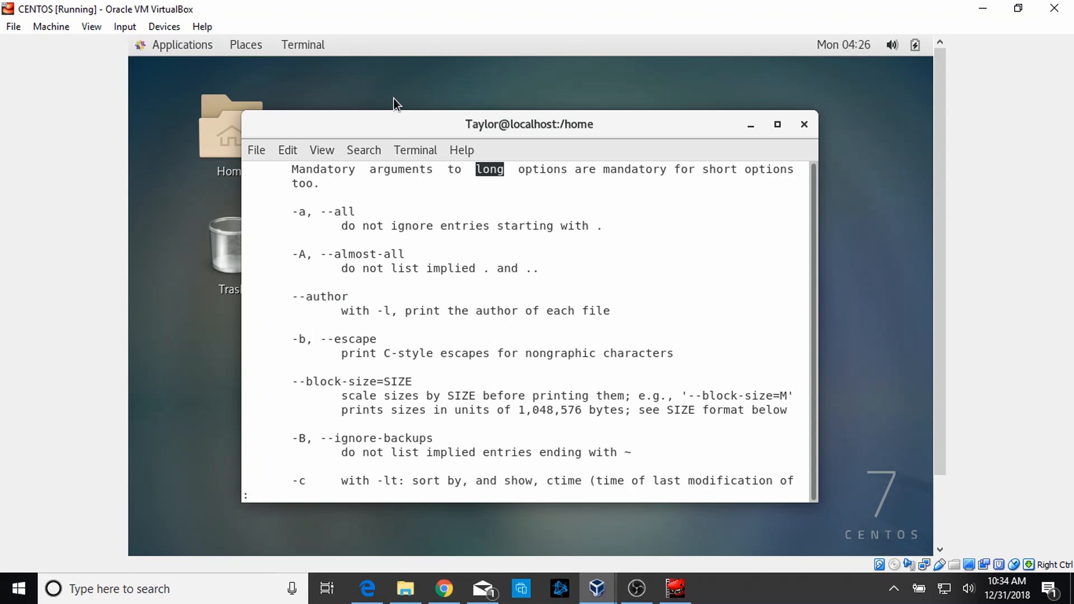
{"action": "scroll", "scroll_direction": "down", "scroll_amount": 3}
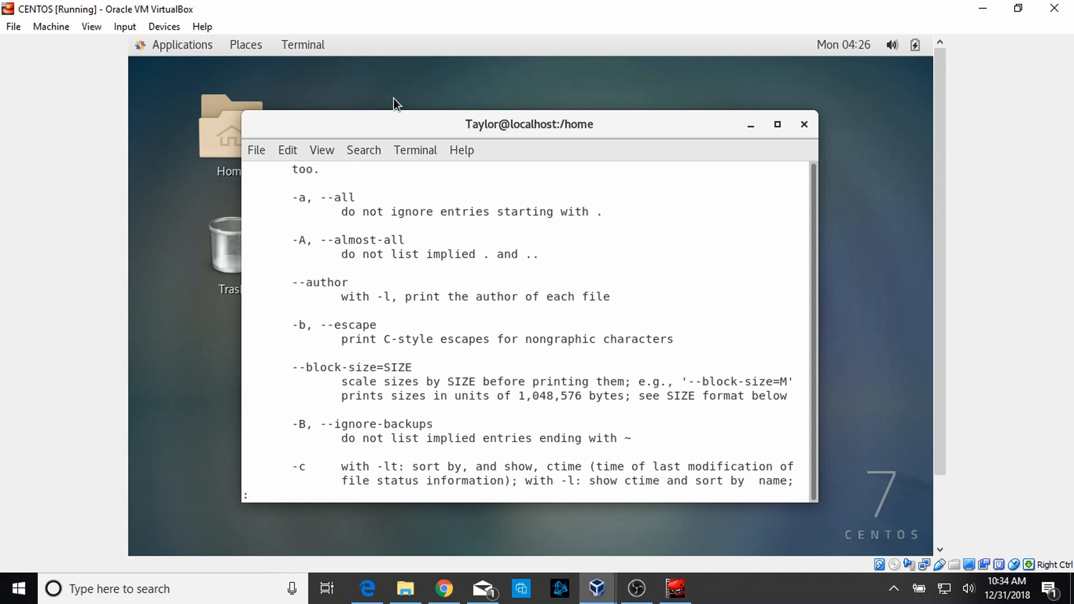
{"action": "type", "text": "/long"}
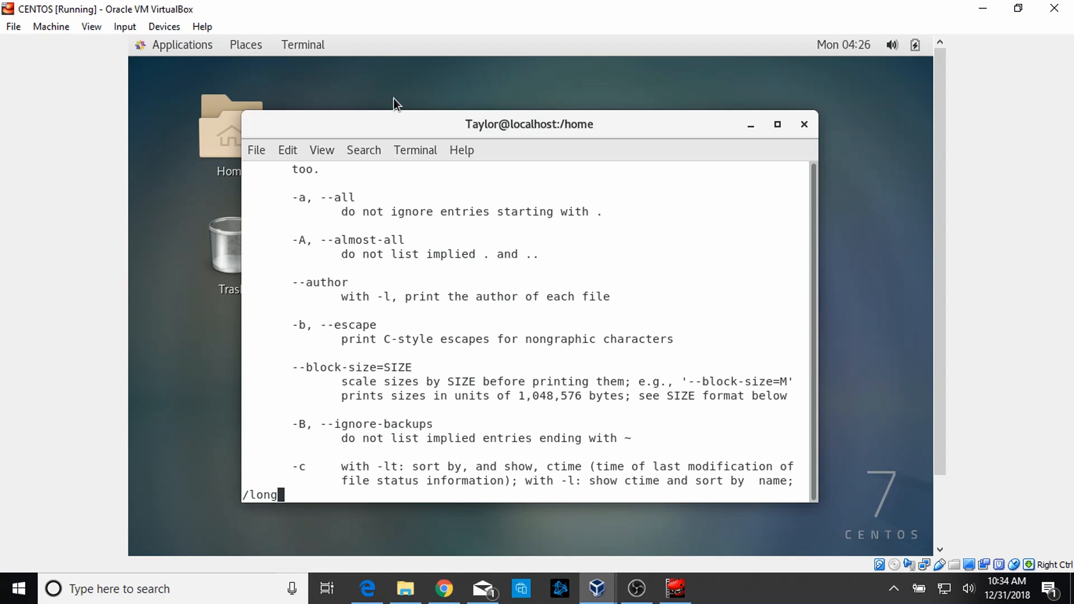